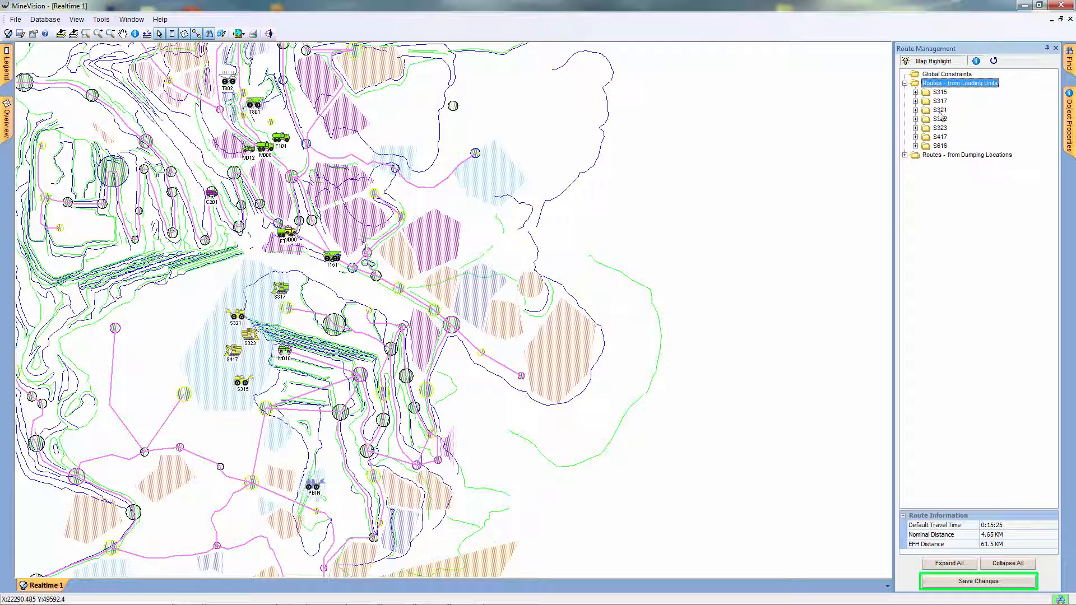
Expand loading unit S321's routes to reveal route H7 and its segment list
left_click(916, 109)
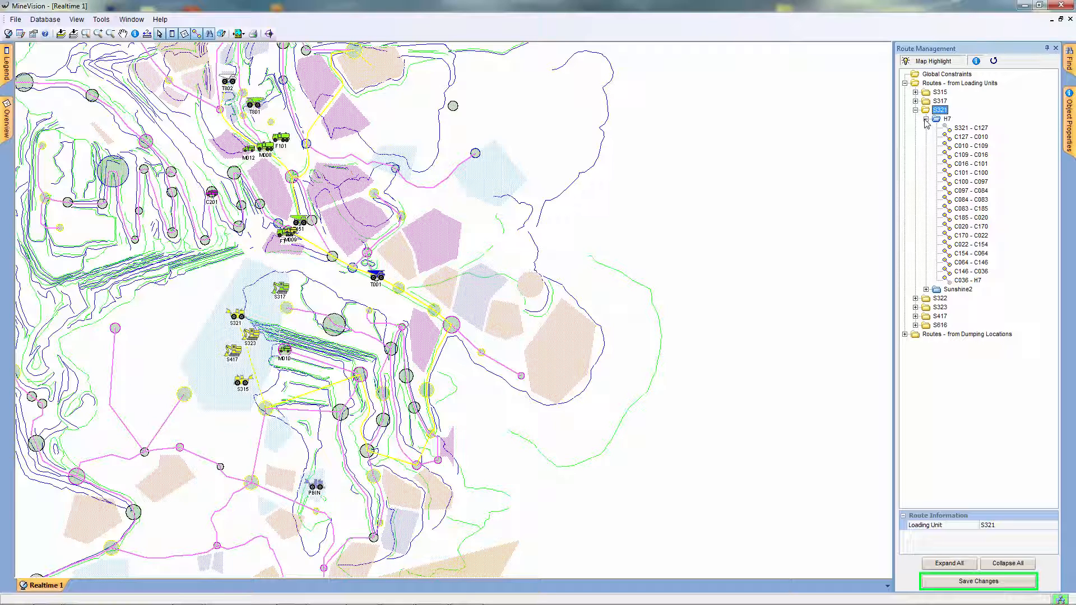
mouse_move(934, 61)
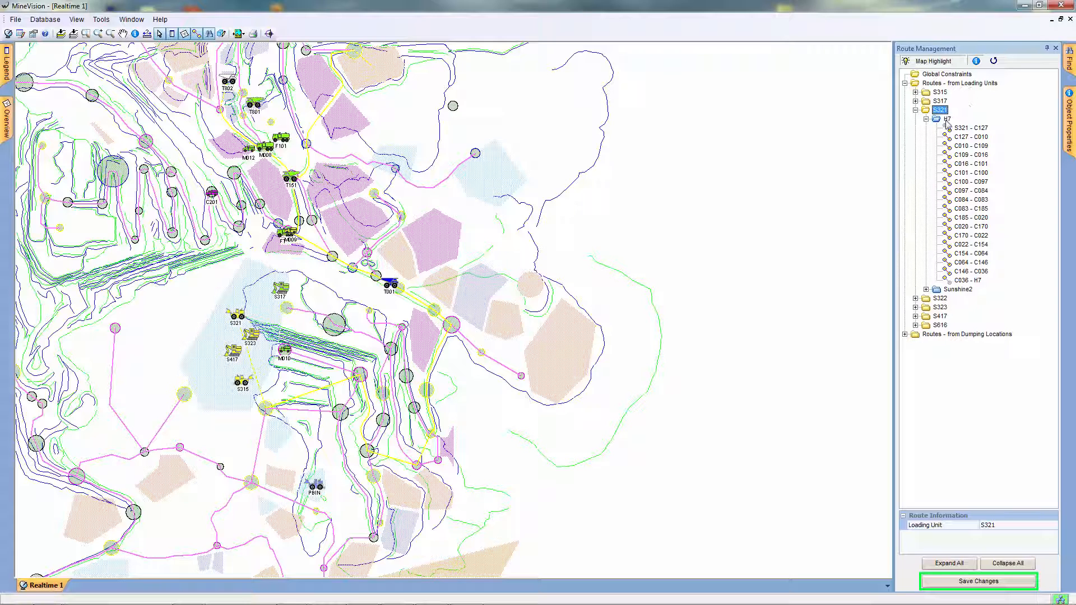
Select route H7 and show segment C109 - C016's distance, travel time and elevation in Object Properties
left_click(943, 119)
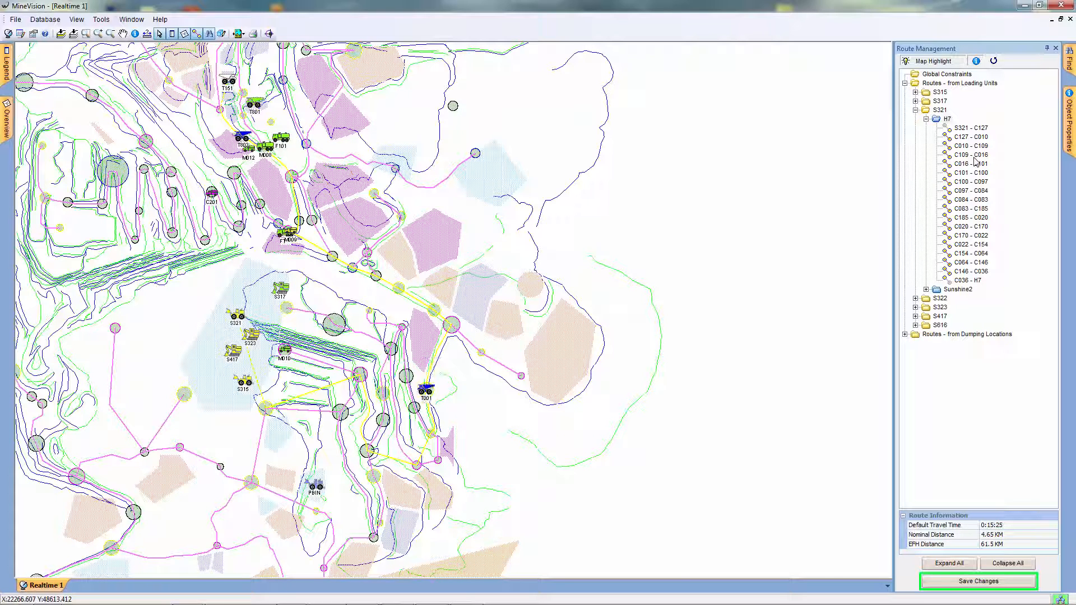
left_click(970, 155)
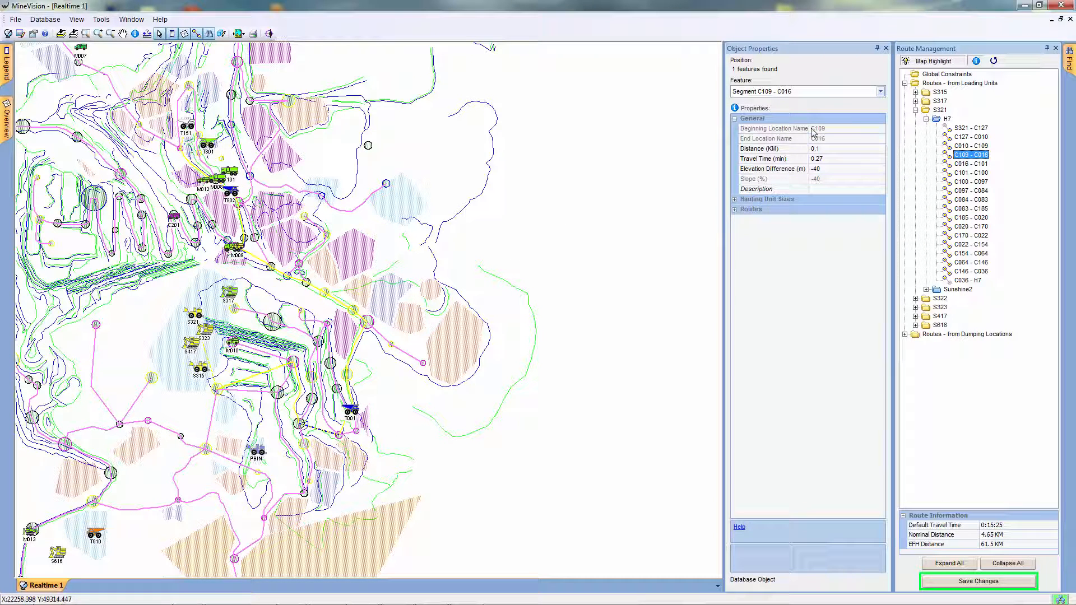
mouse_move(976, 61)
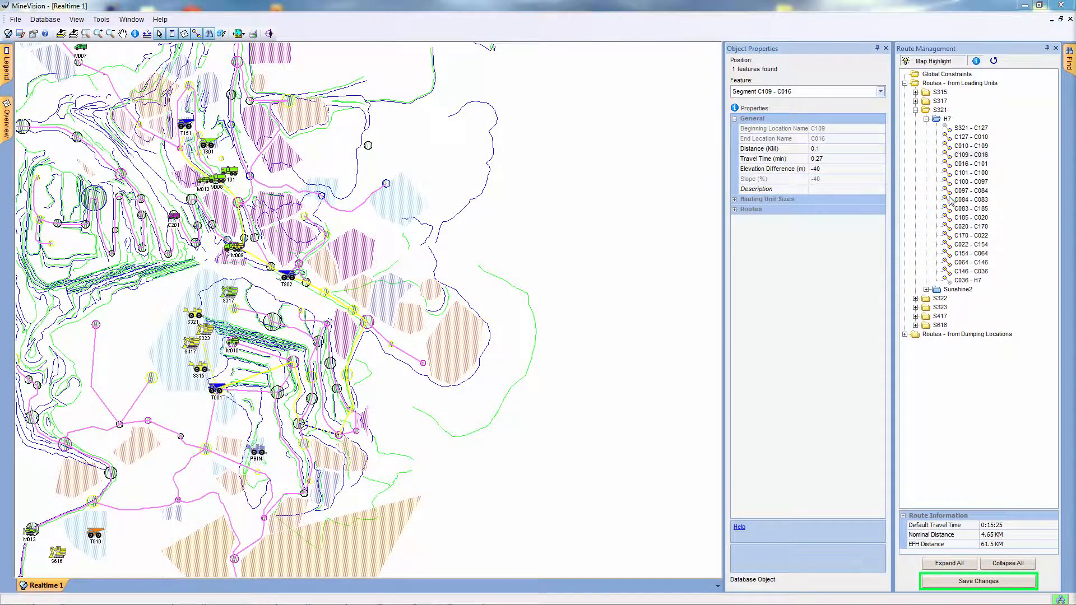
right_click(967, 155)
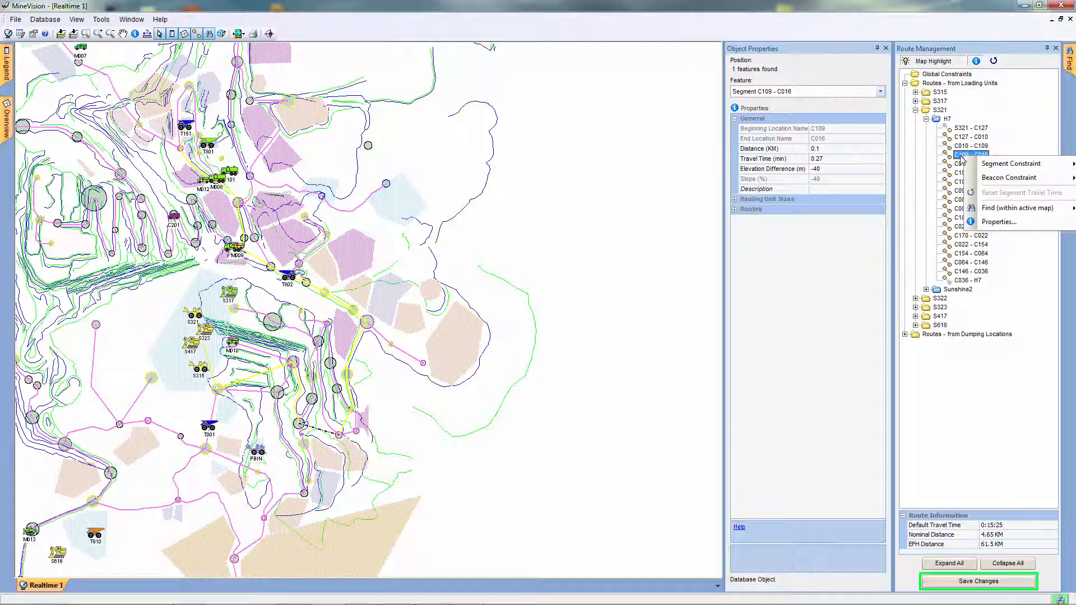
mouse_move(1010, 164)
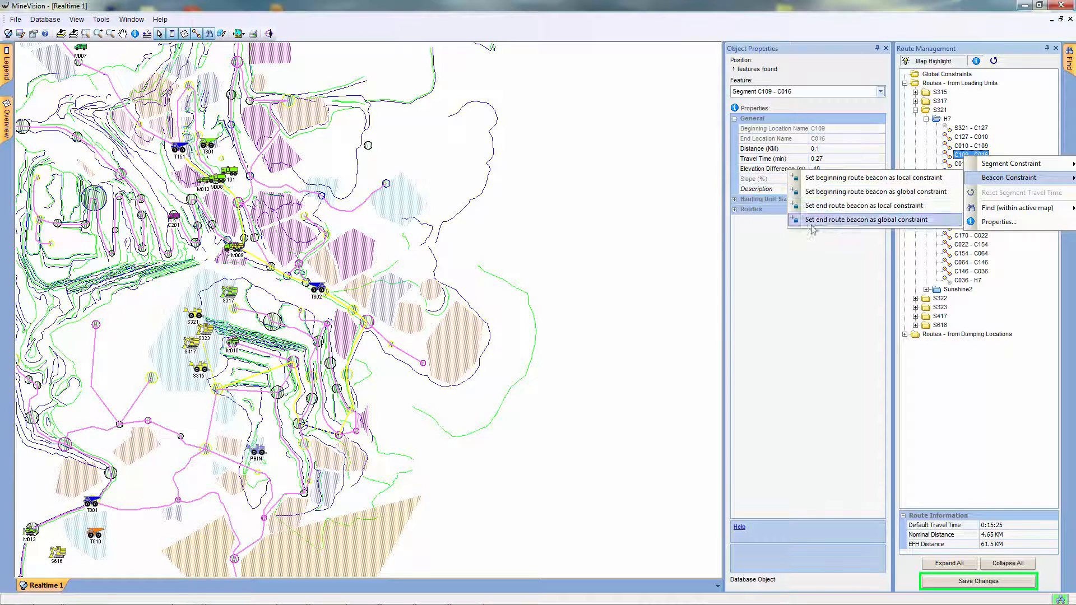
left_click(868, 219)
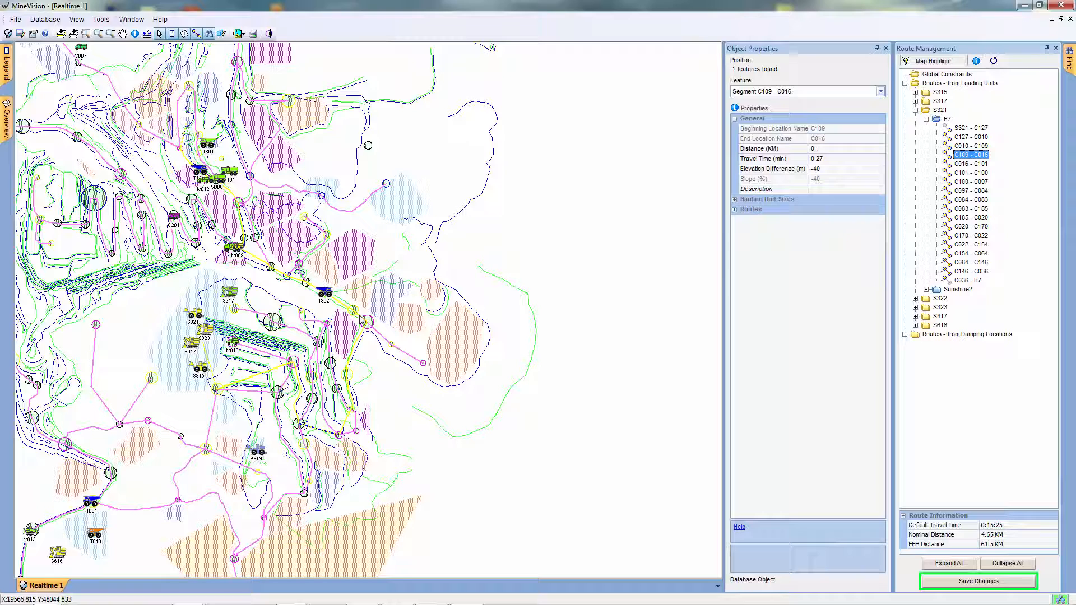
right_click(363, 320)
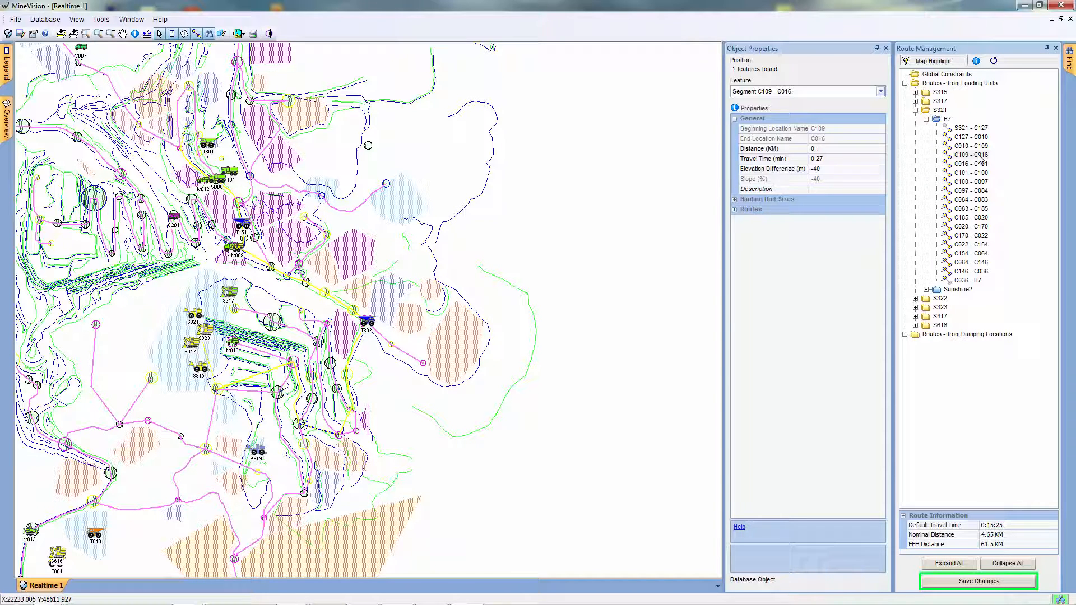
Set segment C109 - C016 as a local constraint, rerouting H7 through C055–C057–C106 at 0:18:51
right_click(967, 155)
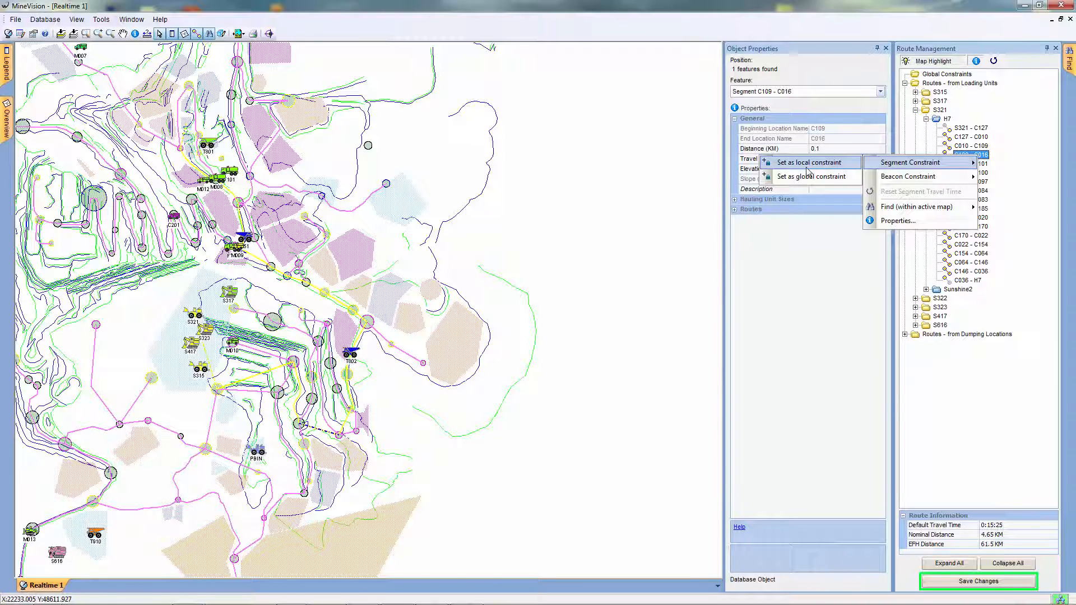
left_click(808, 162)
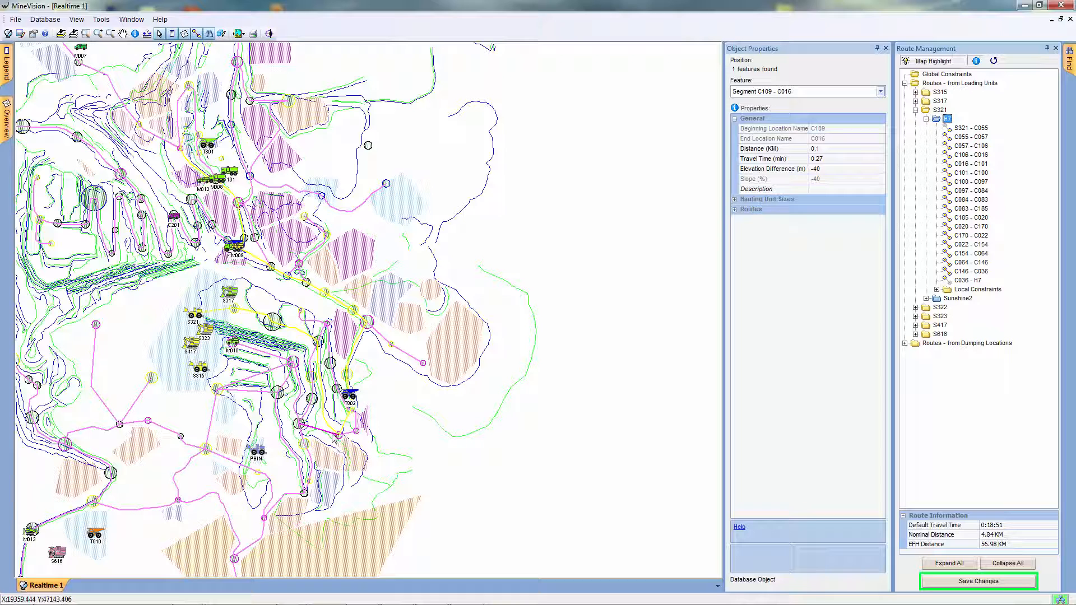
mouse_move(527, 400)
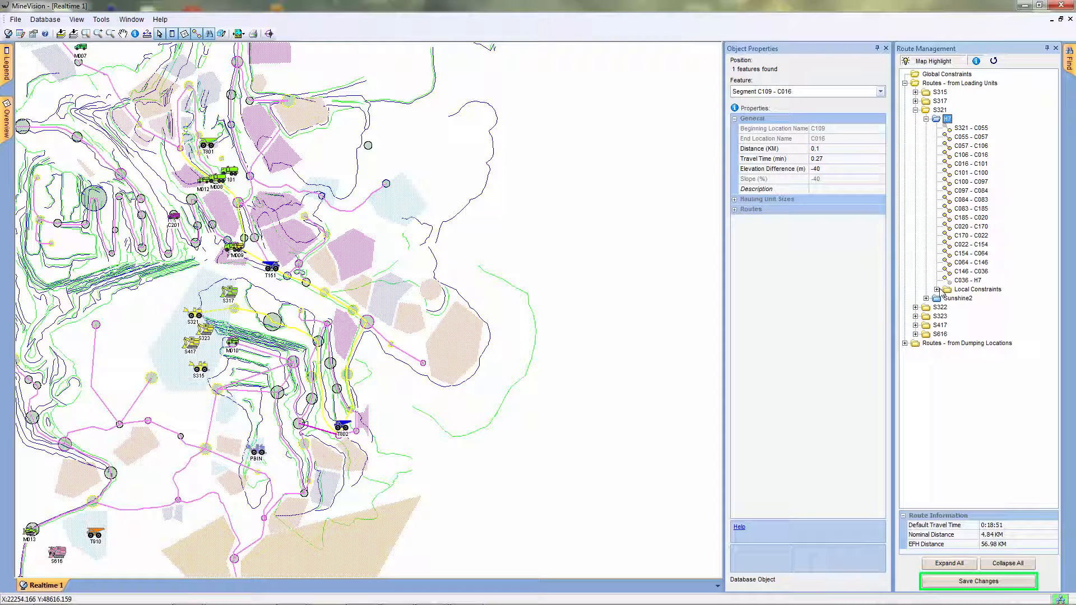
Remove route H7's local constraint so it runs through C010–C109–C016 again at 0:15:25
right_click(982, 298)
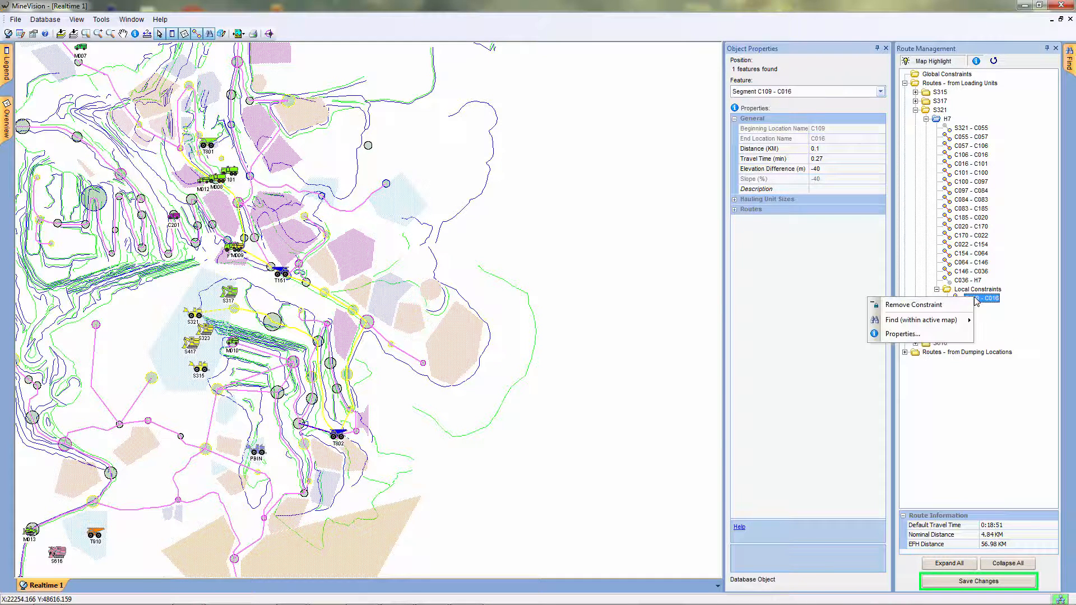
left_click(913, 303)
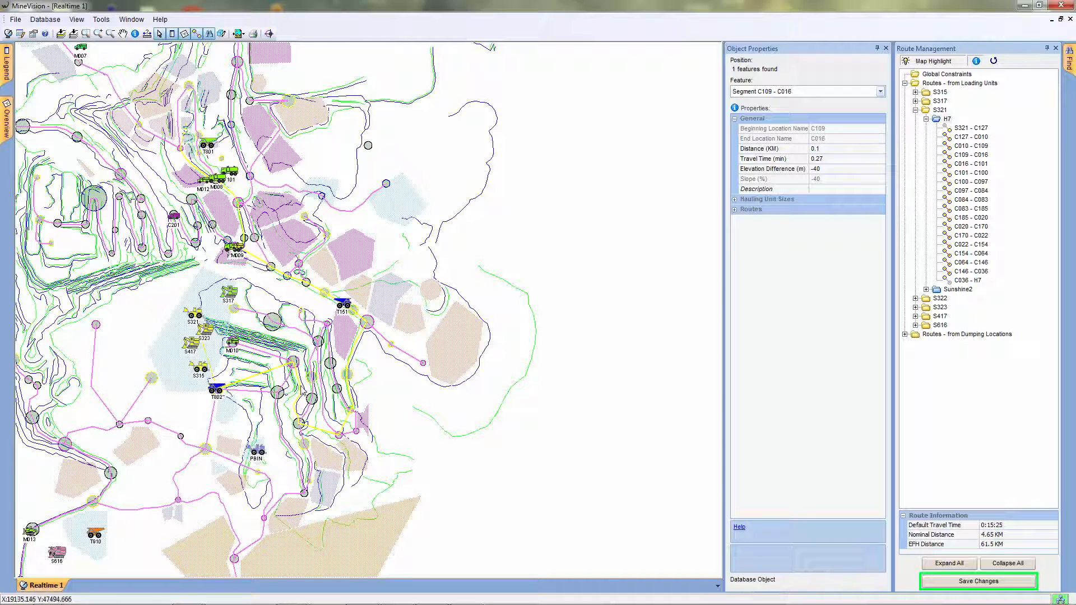
Set beacon C109 as a global constraint from the map, rerouting H7 through C055–C057–C106 at 0:18:51
right_click(300, 427)
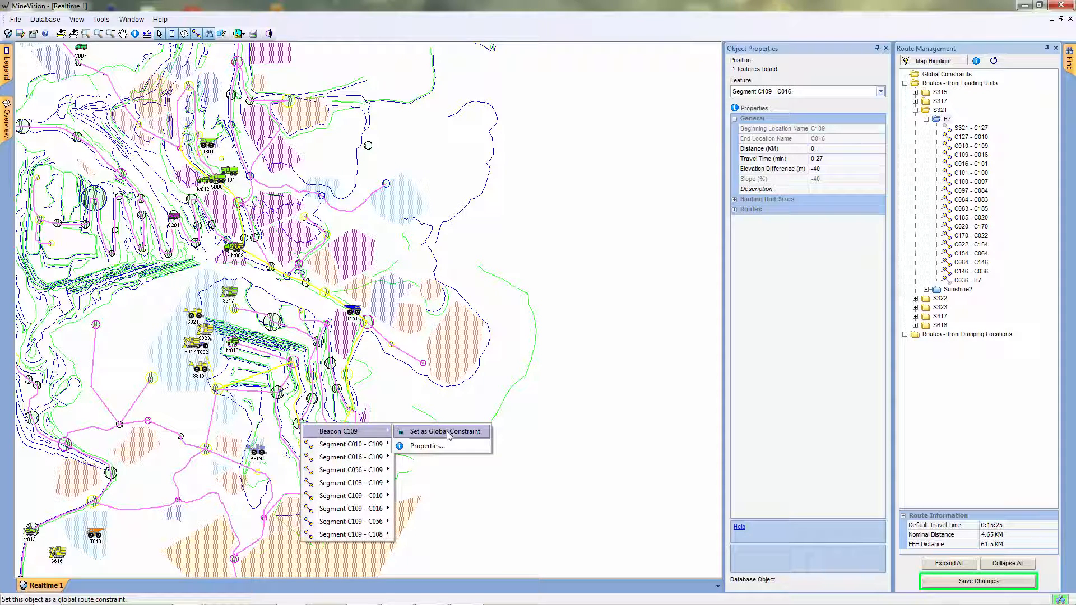
left_click(442, 430)
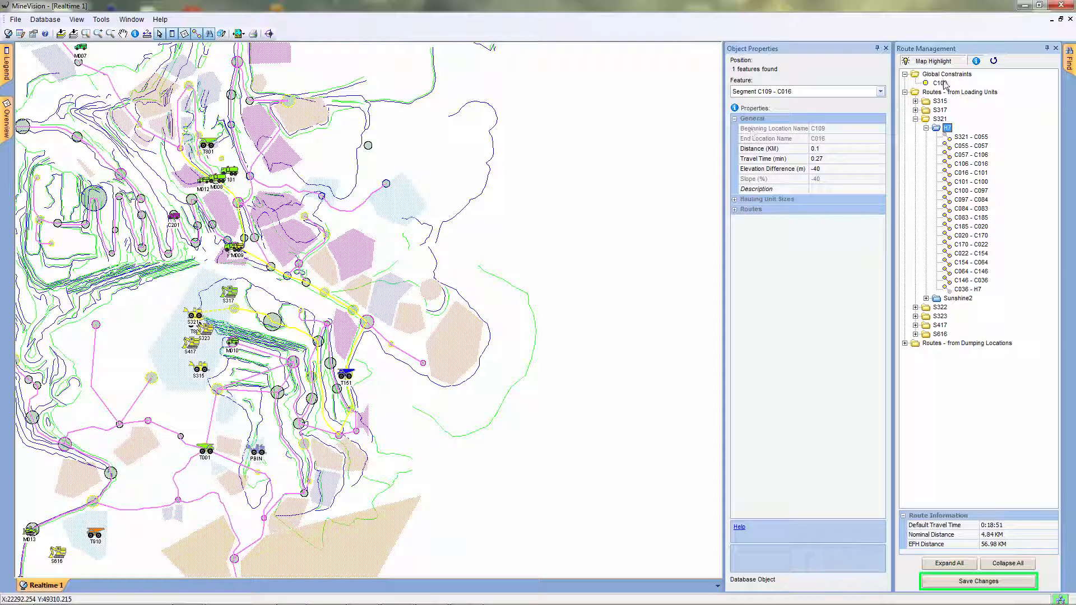
Remove the C109 global constraint and select H7 to confirm its restored C010–C109–C016 path at 0:15:25
right_click(937, 83)
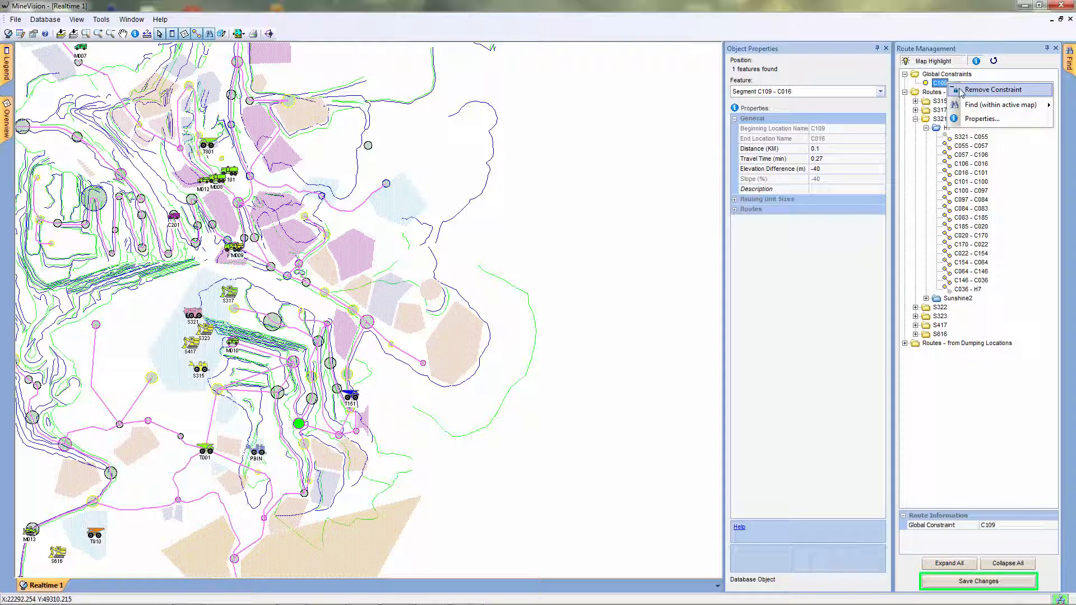
left_click(994, 89)
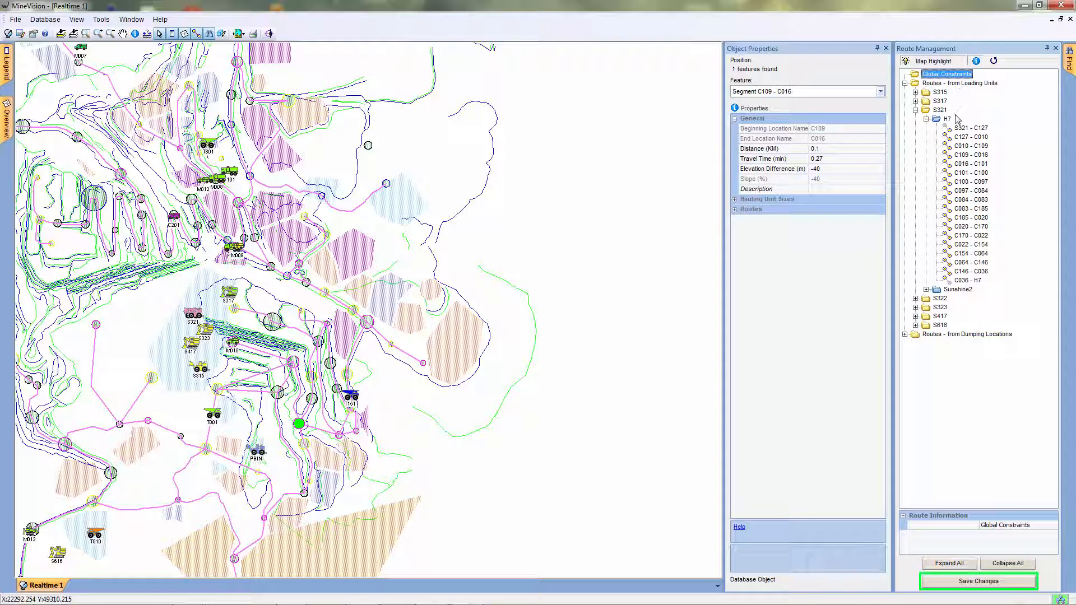
left_click(948, 118)
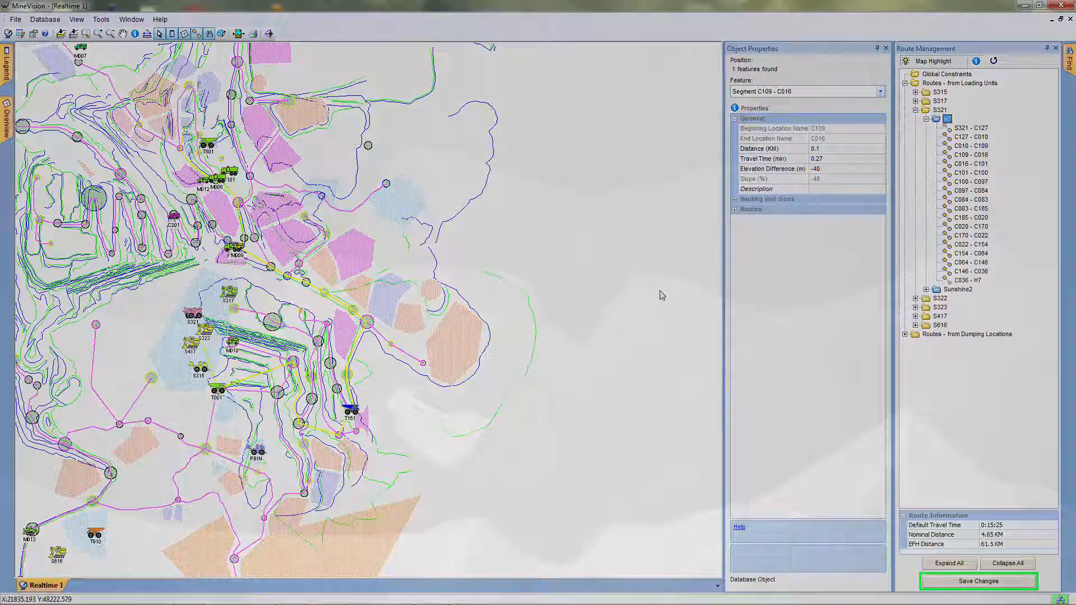